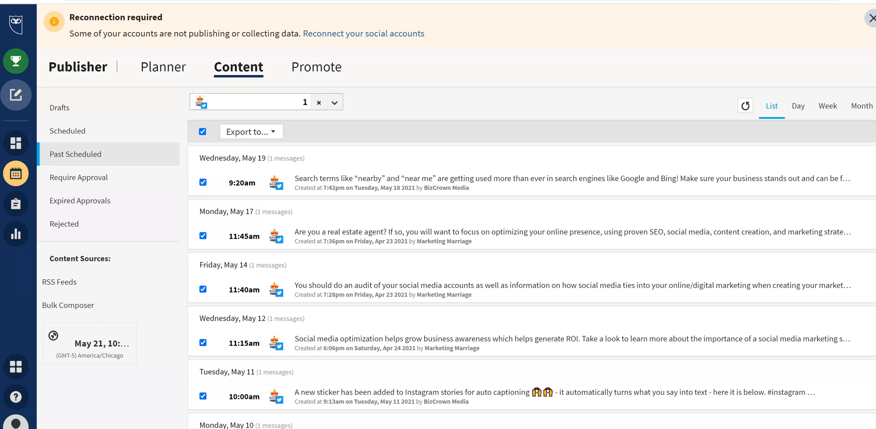
mouse_move(443, 117)
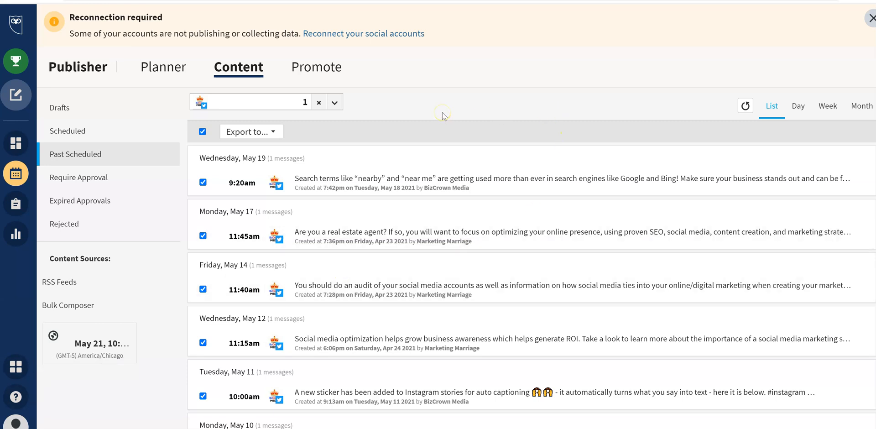
mouse_move(444, 117)
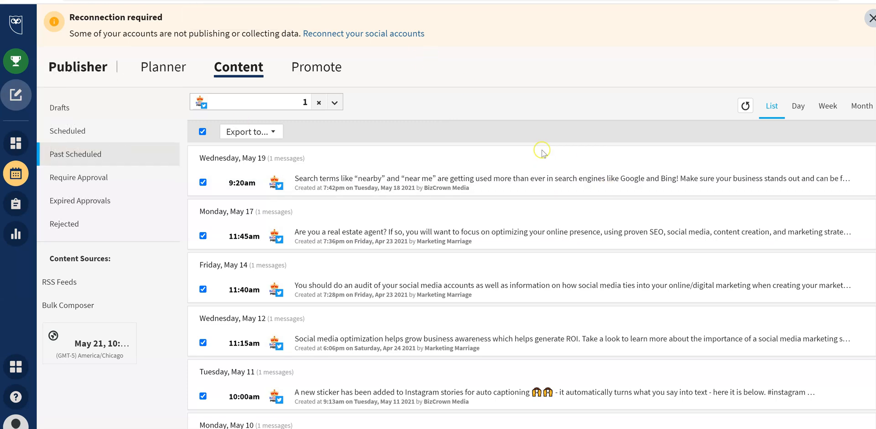
mouse_move(237, 79)
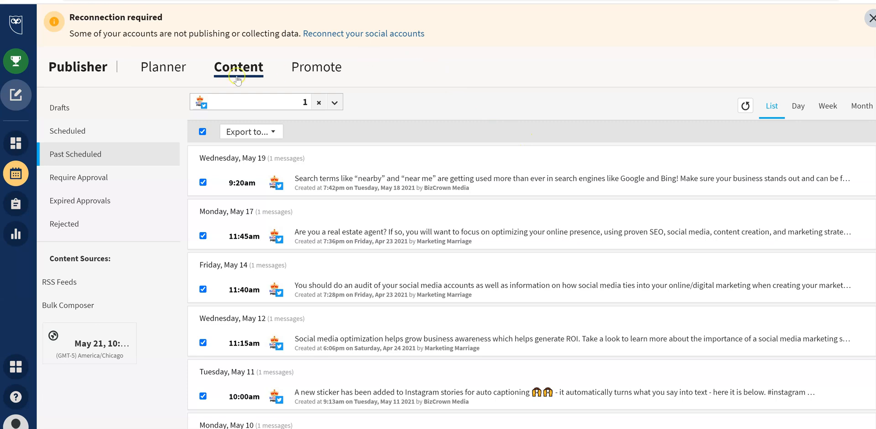
mouse_move(85, 40)
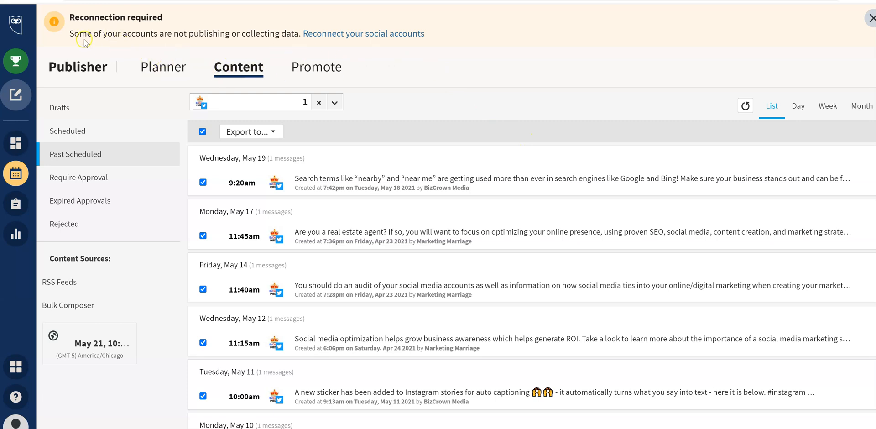
mouse_move(78, 49)
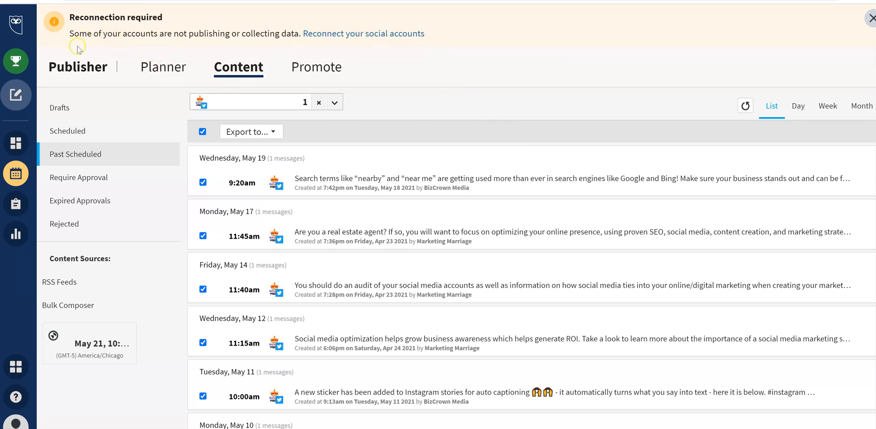
Clear the selection of the listed past scheduled posts and scroll through the list.
click(16, 90)
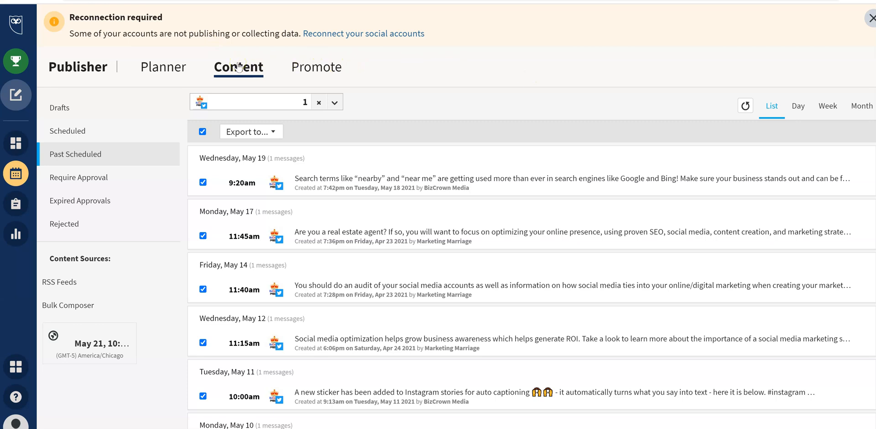
mouse_move(80, 103)
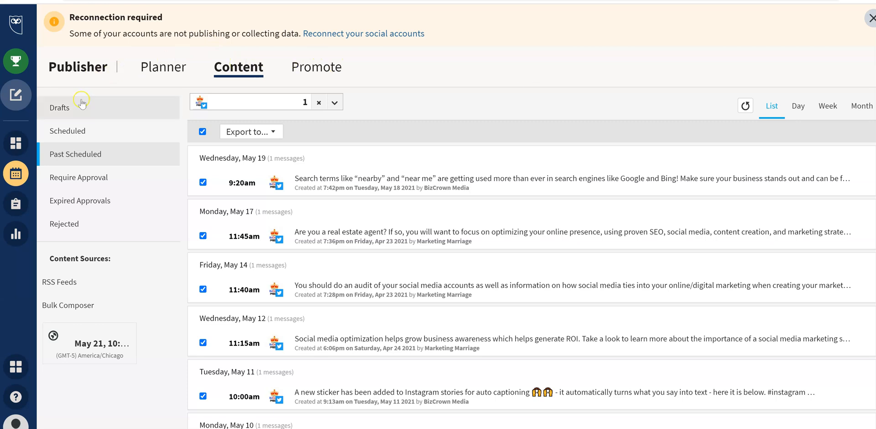
mouse_move(123, 189)
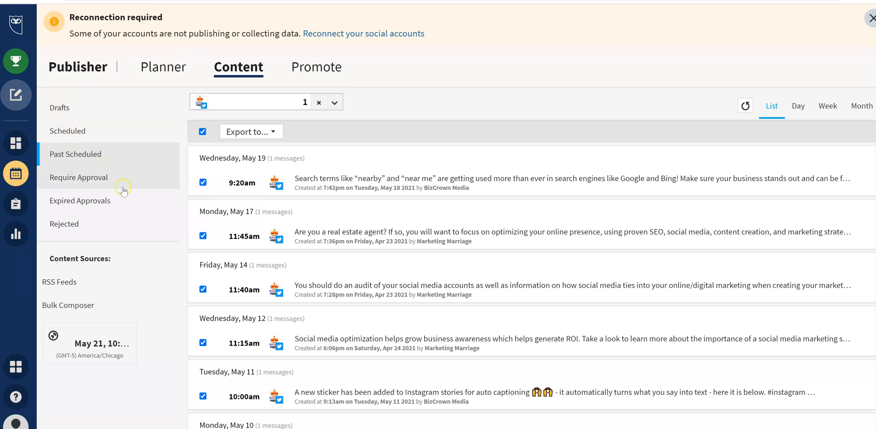
mouse_move(86, 153)
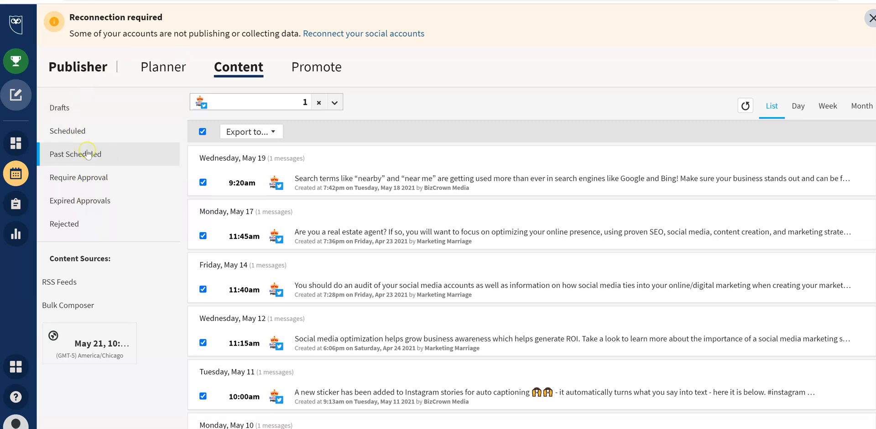
mouse_move(93, 171)
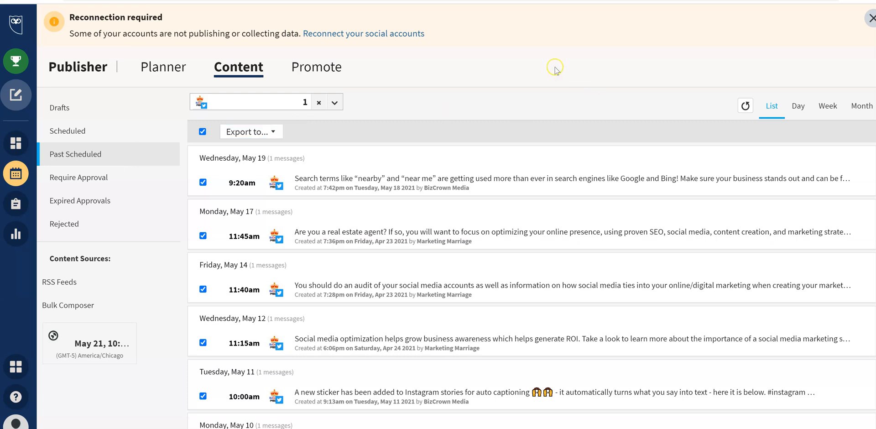
mouse_move(388, 106)
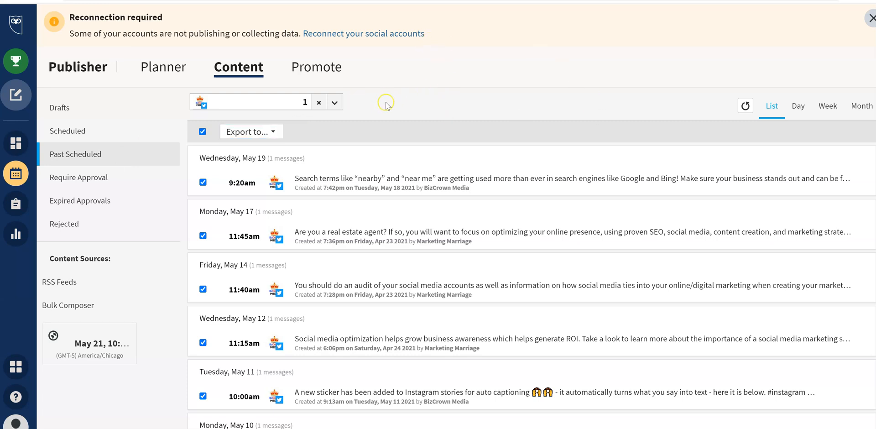
mouse_move(466, 120)
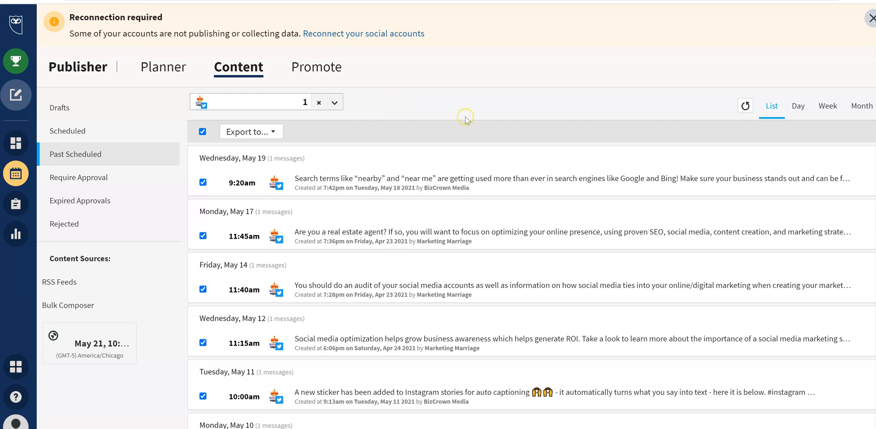
mouse_move(434, 103)
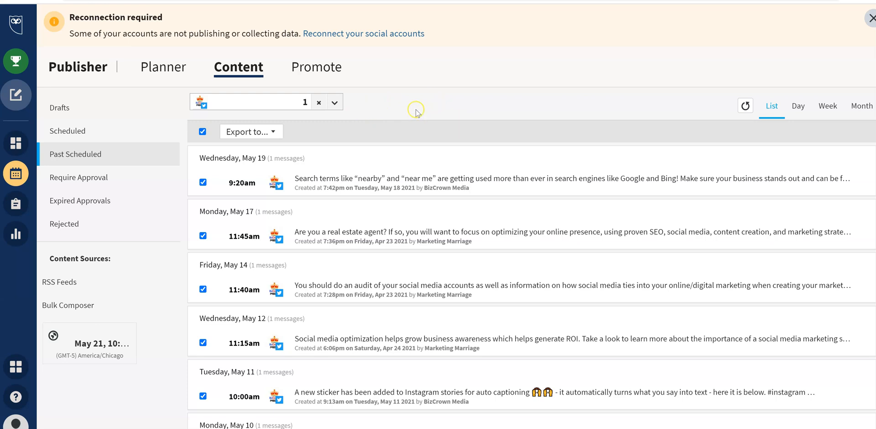
mouse_move(500, 212)
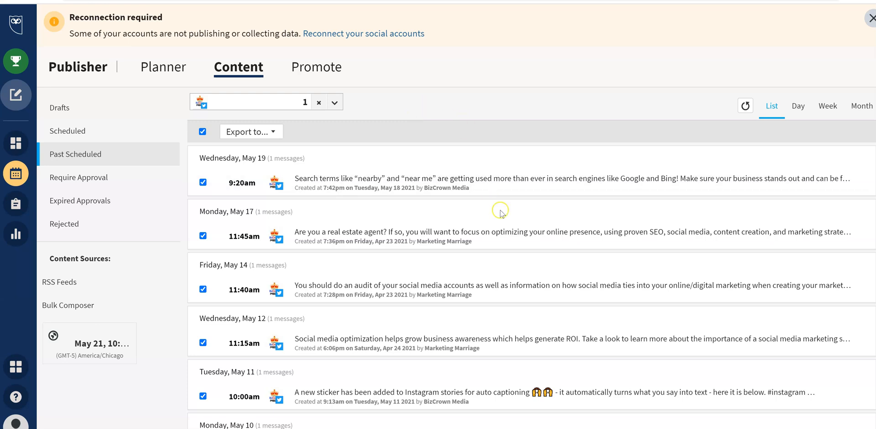
scroll(down, 3)
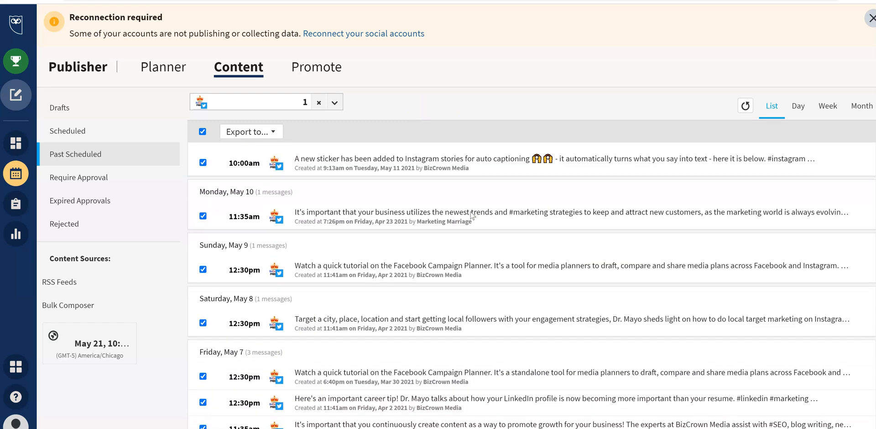
scroll(down, 3)
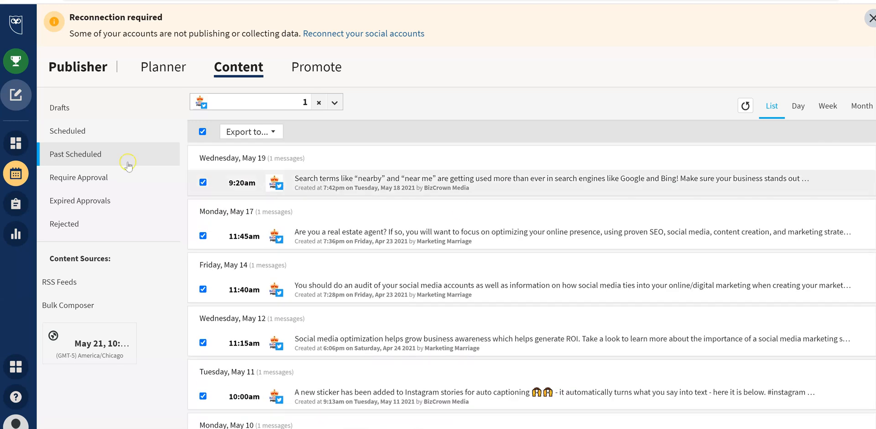
click(203, 132)
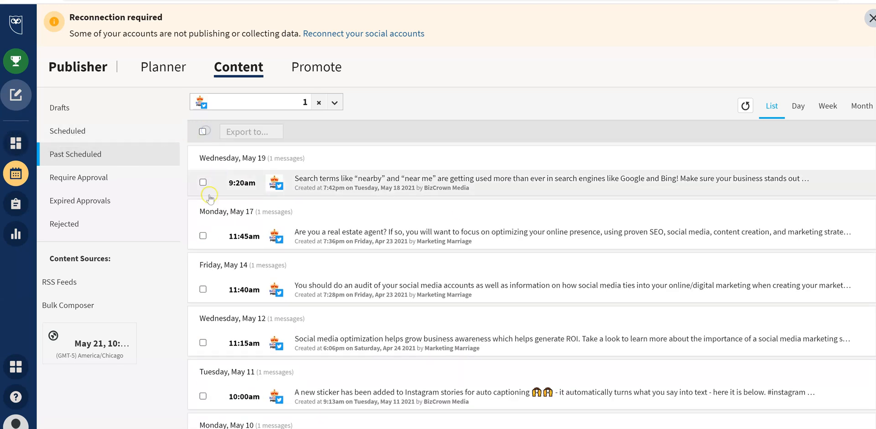
scroll(down, 3)
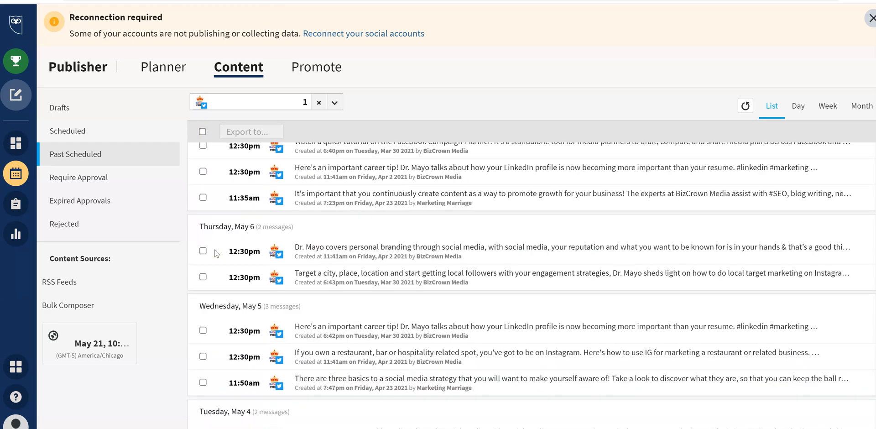
scroll(down, 3)
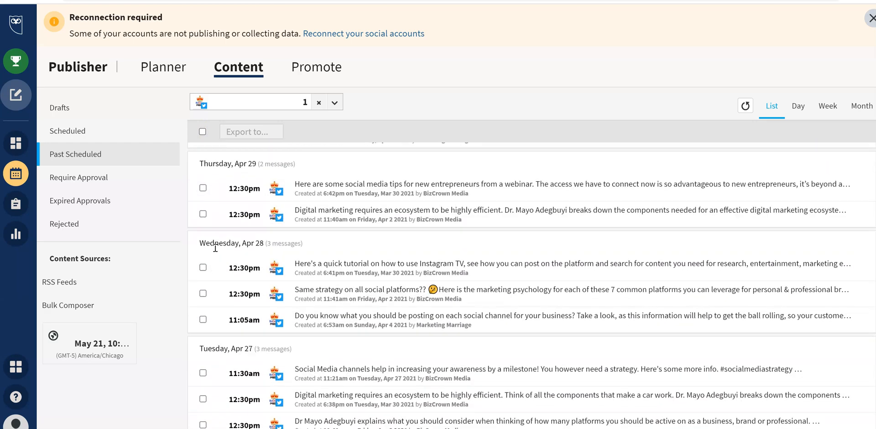
scroll(down, 3)
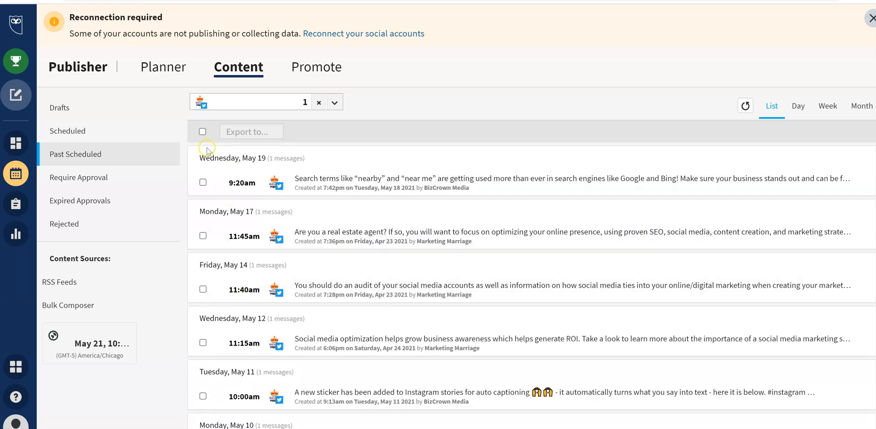
Reselect all past scheduled posts with the select-all checkbox for export.
click(202, 132)
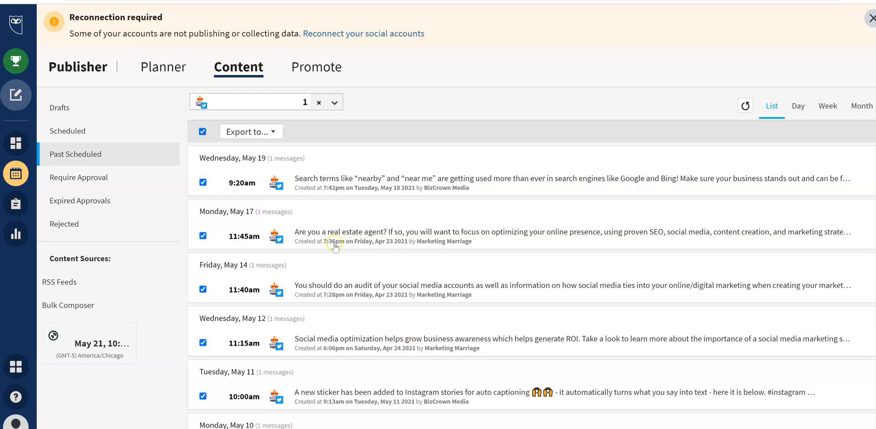
scroll(down, 3)
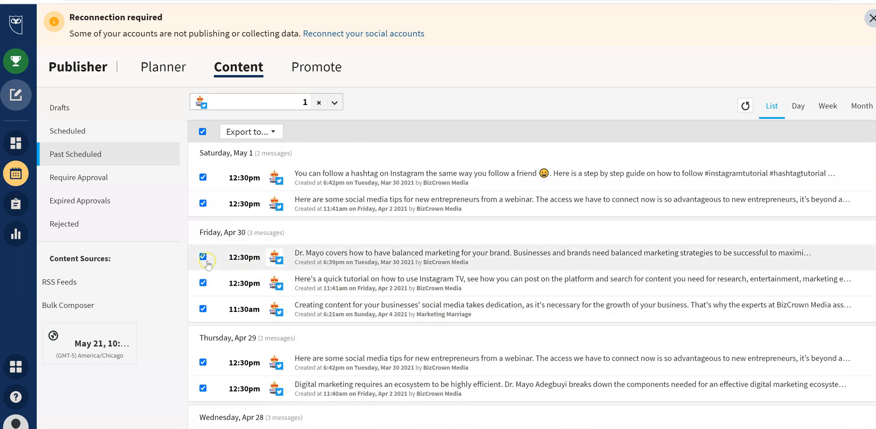
click(203, 256)
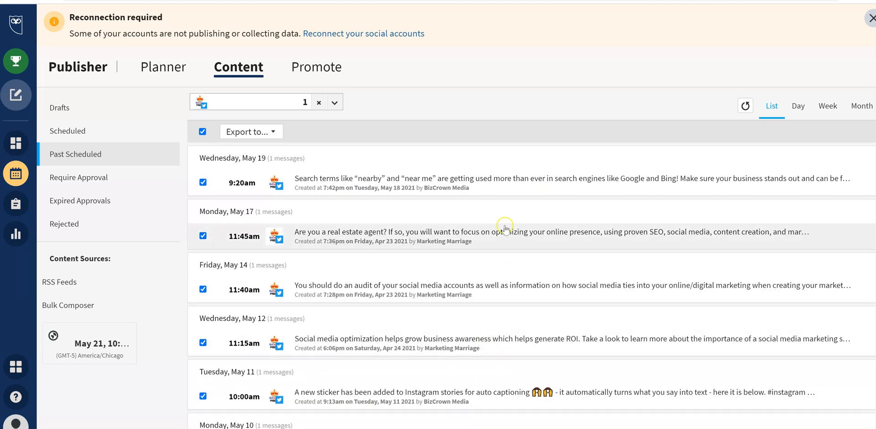
mouse_move(521, 206)
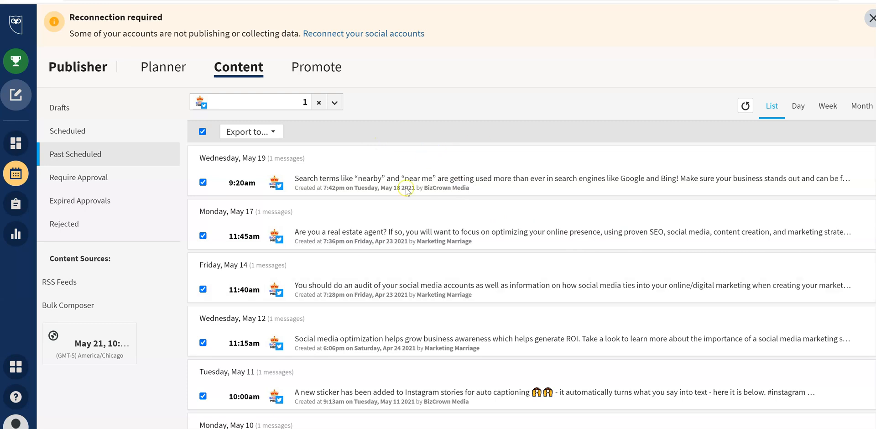
Export the posts to CSV in mm/dd/yyyy format and open the downloaded file.
click(251, 131)
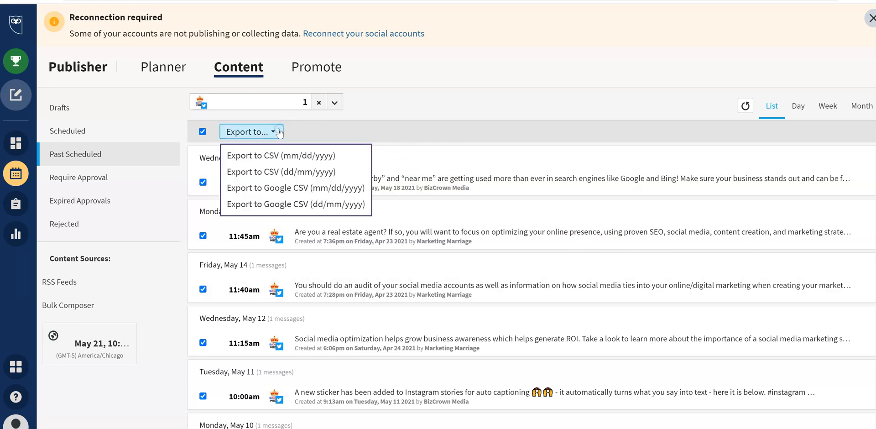
mouse_move(278, 157)
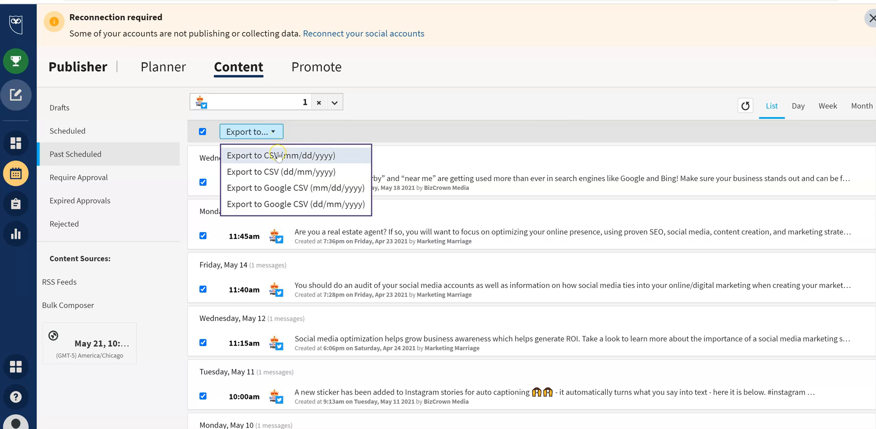
mouse_move(281, 184)
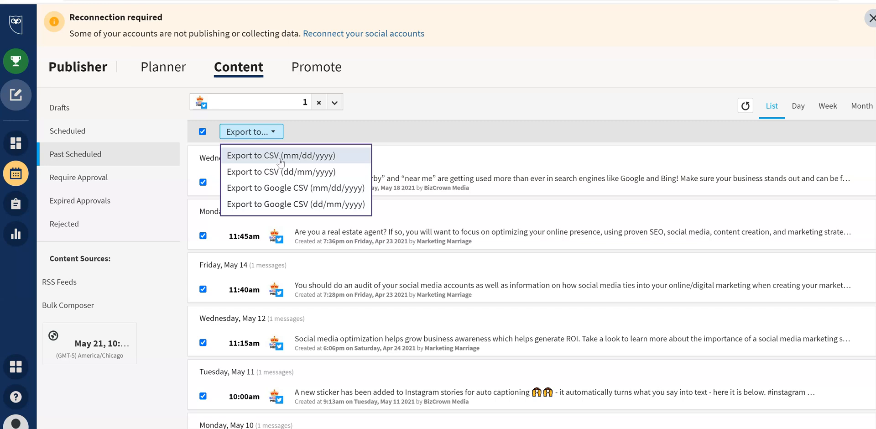
mouse_move(274, 201)
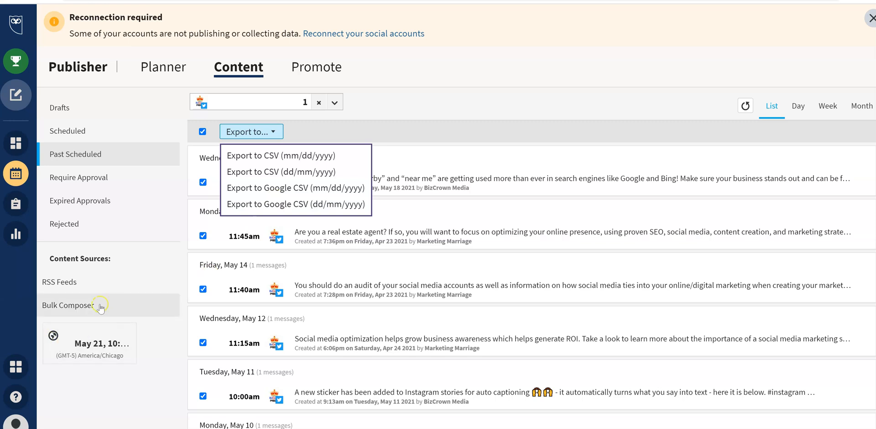
mouse_move(317, 236)
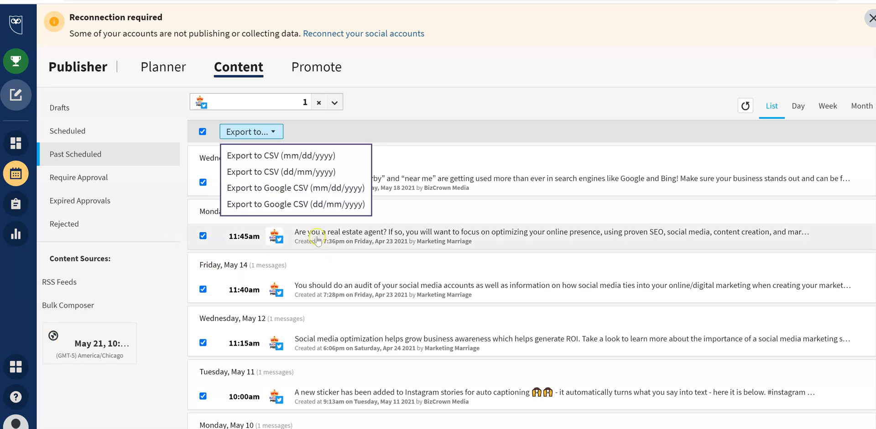
mouse_move(302, 176)
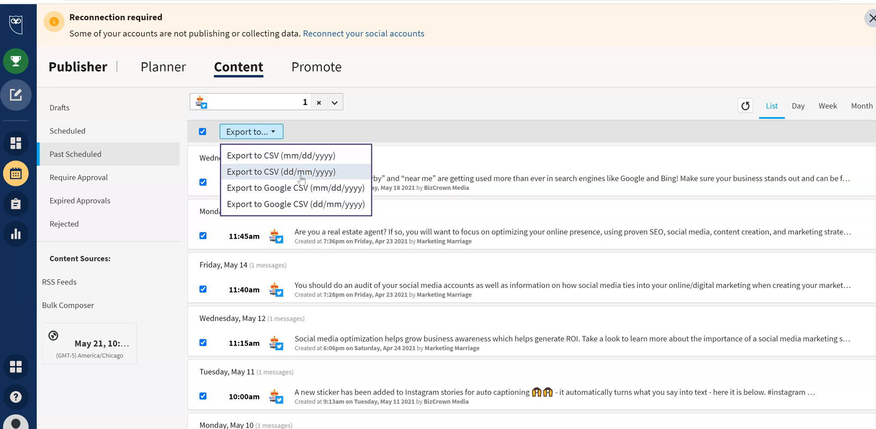
mouse_move(105, 305)
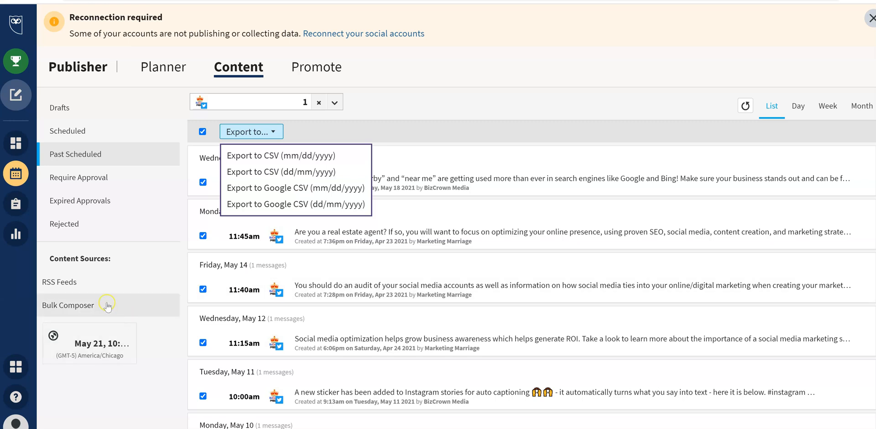
mouse_move(117, 300)
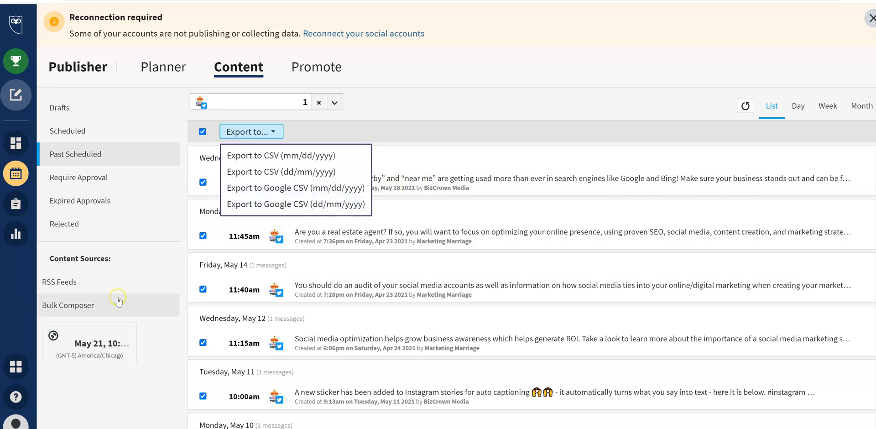
mouse_move(146, 276)
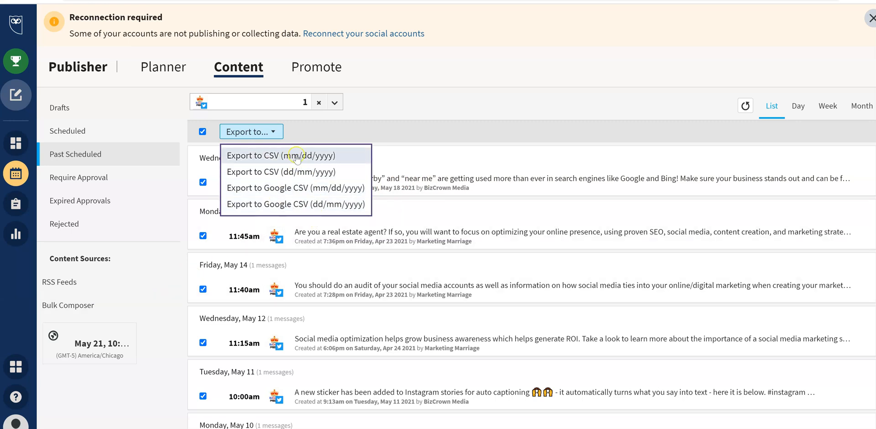
mouse_move(291, 190)
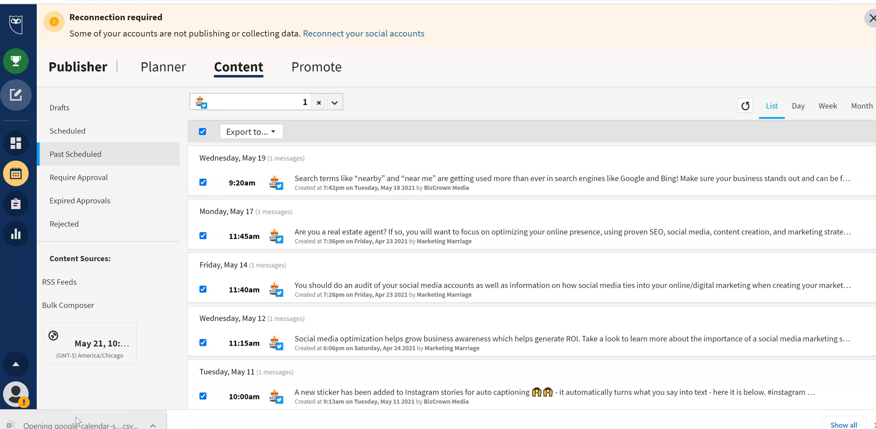
click(78, 425)
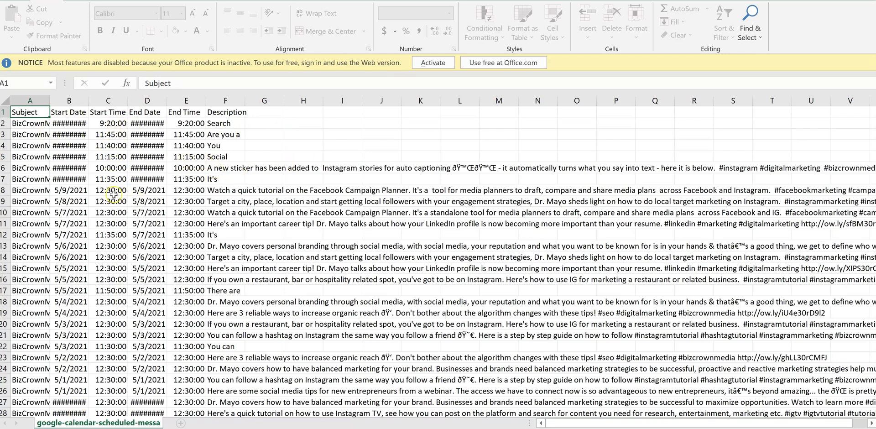
mouse_move(256, 121)
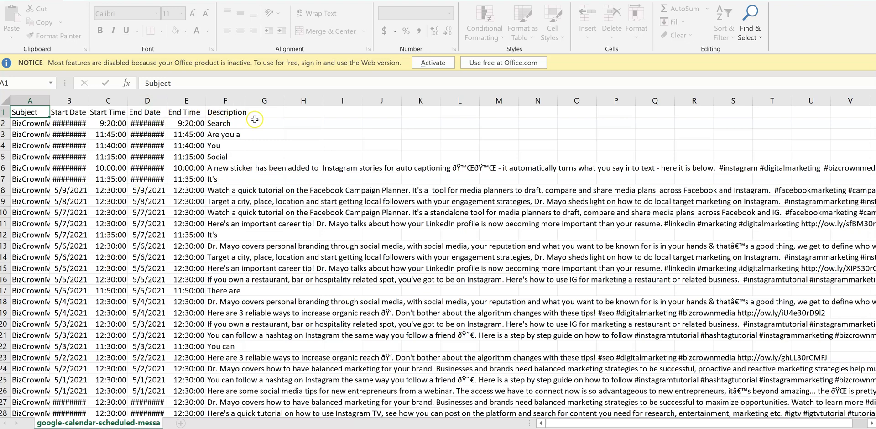
scroll(down, 3)
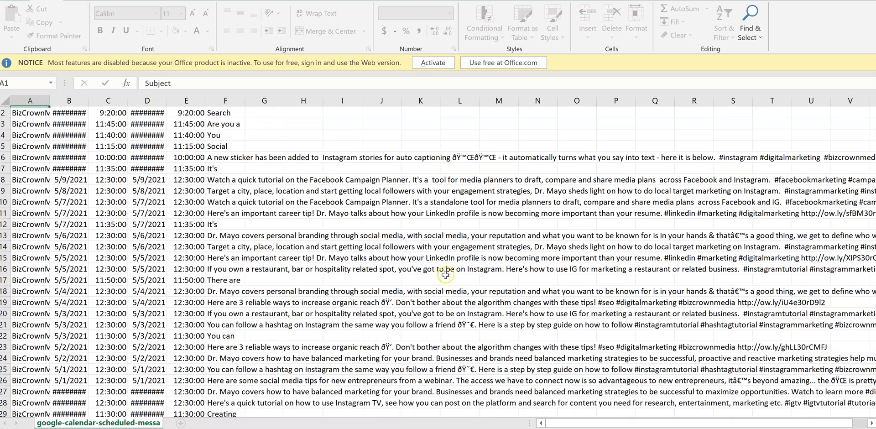
scroll(down, 3)
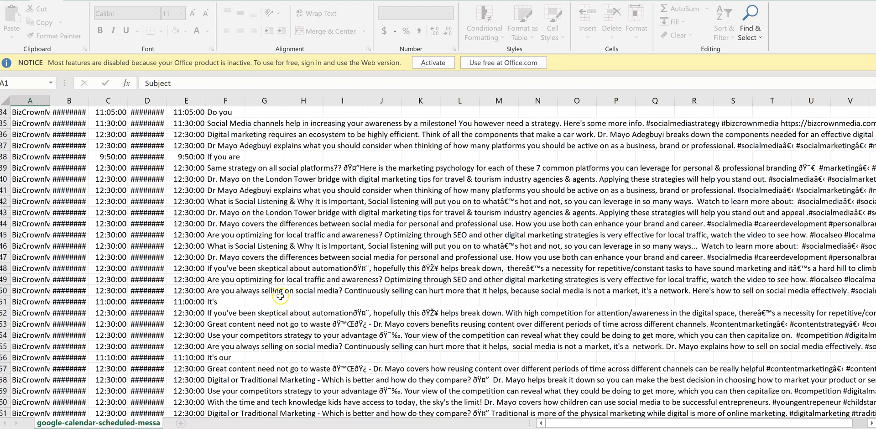
scroll(down, 3)
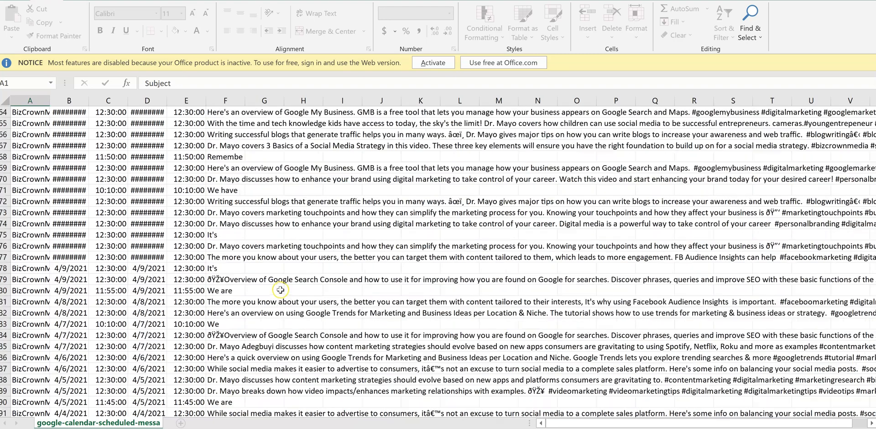